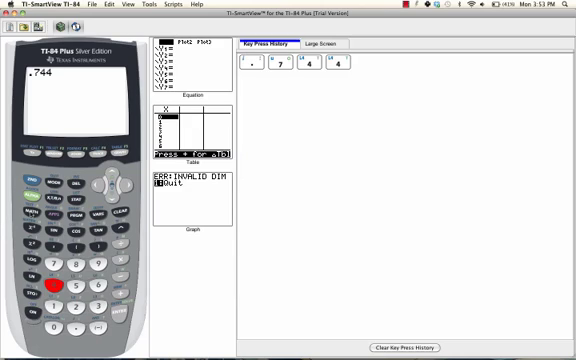
Step: Open the MATH menu showing ▶Frac as its first entry, with .744 entered
{"action": "left_click", "coordinate": [16, 218]}
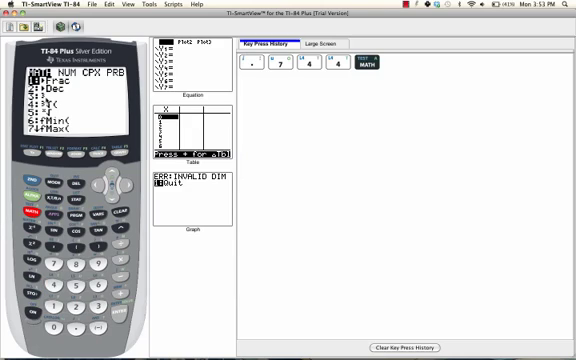